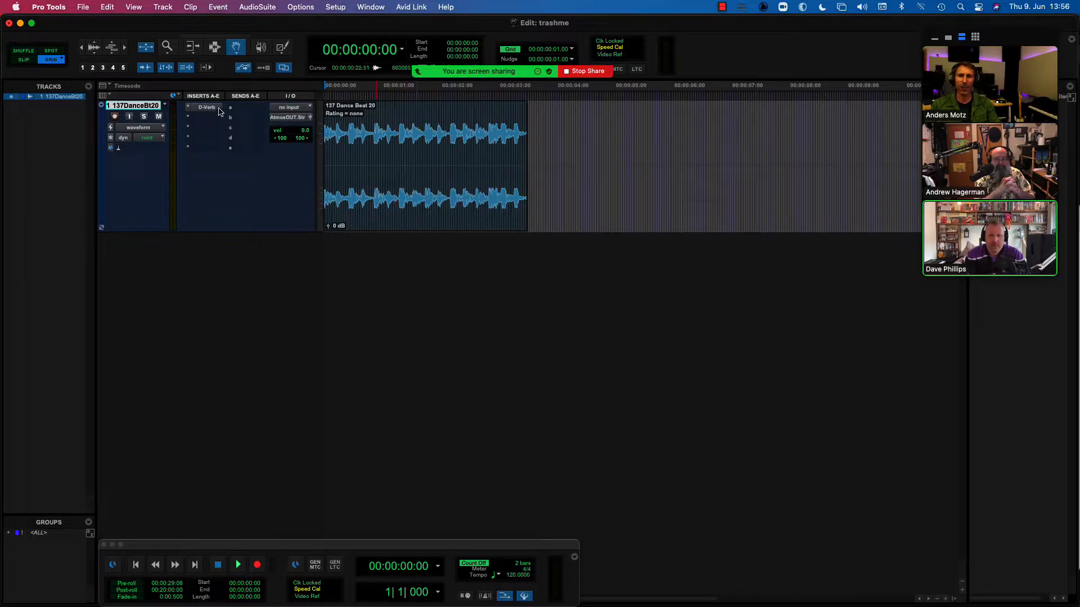
mouse_move(208, 108)
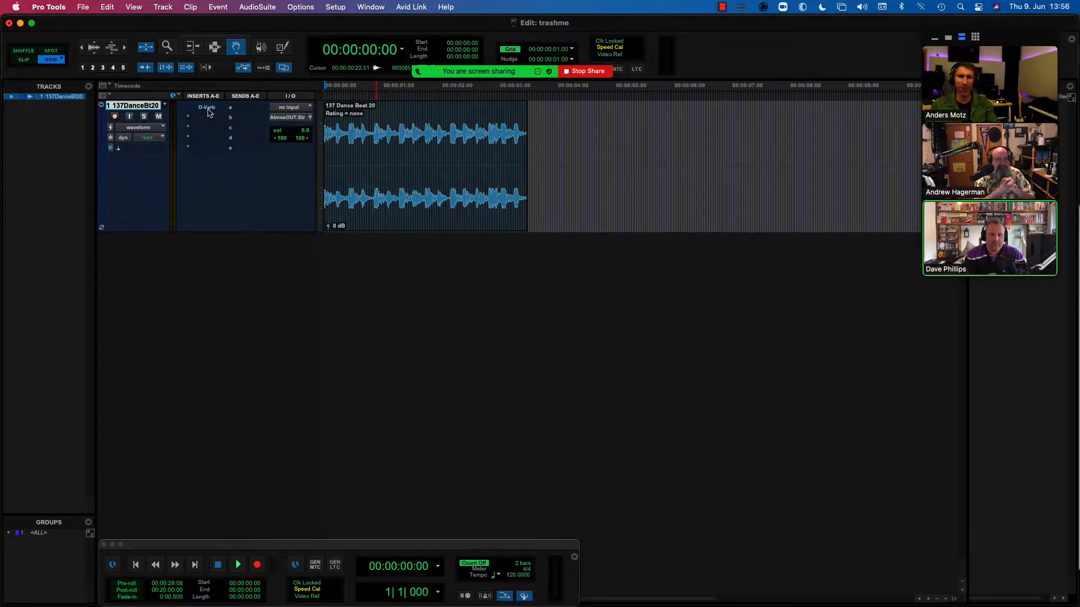
mouse_move(651, 180)
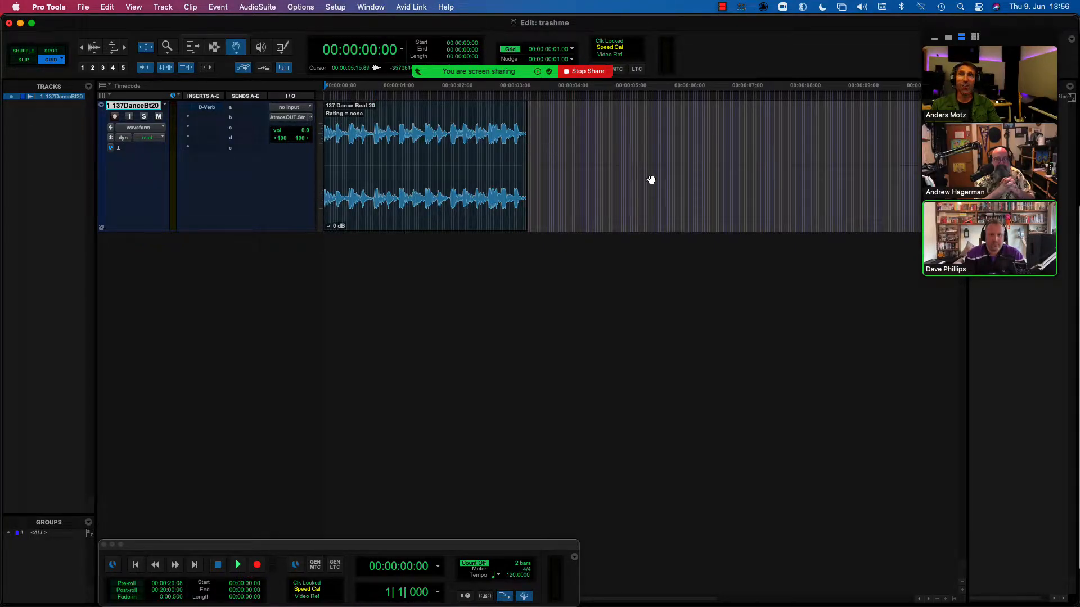
Step: Play and stop the drum loop, then open the D-Verb insert on 137DanceBt20
click(238, 564)
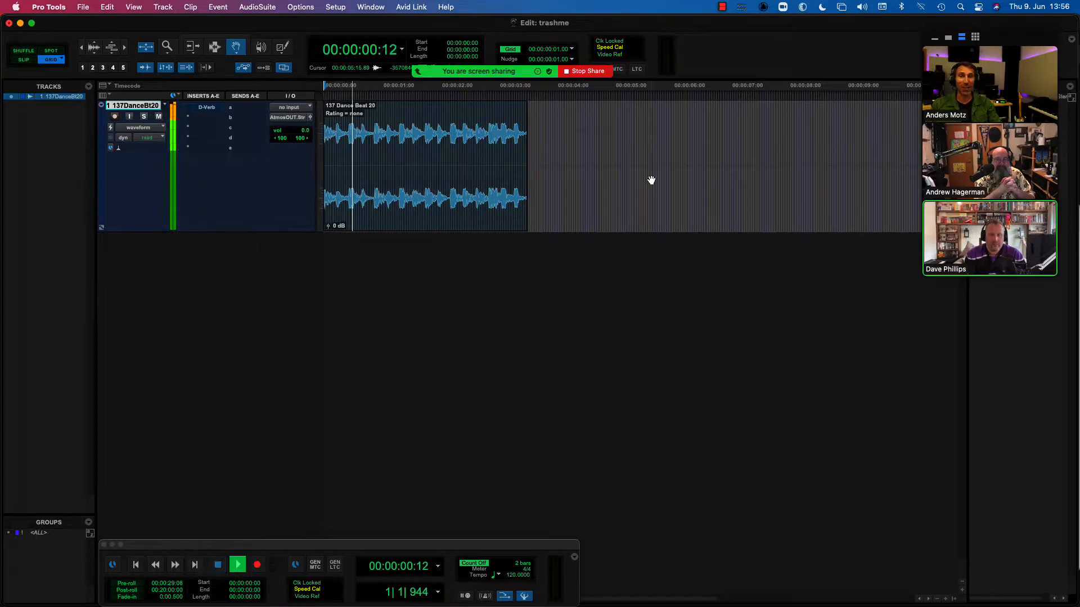
click(237, 564)
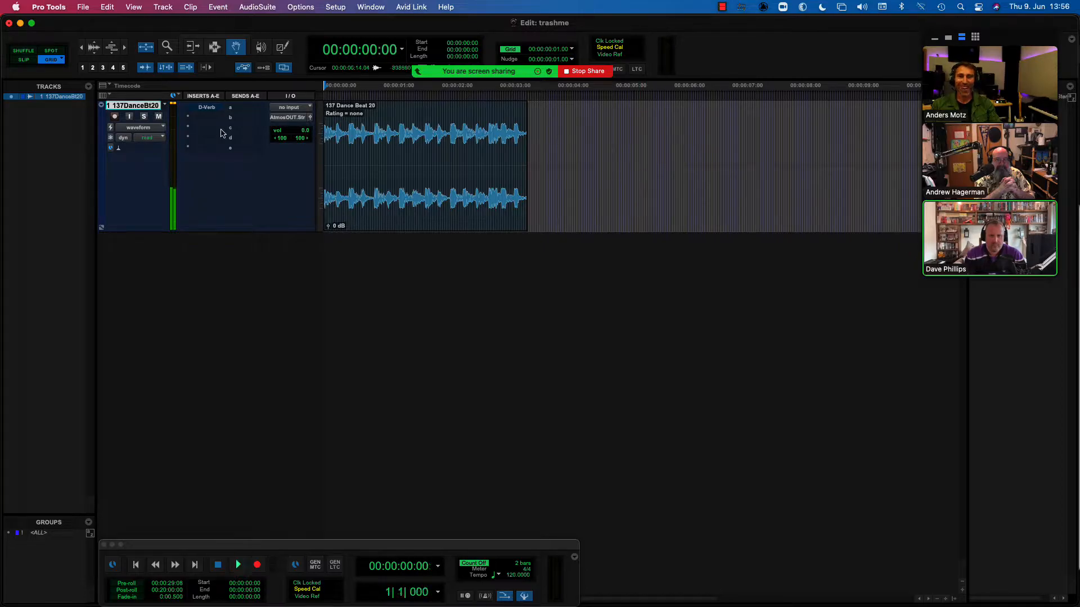
click(207, 107)
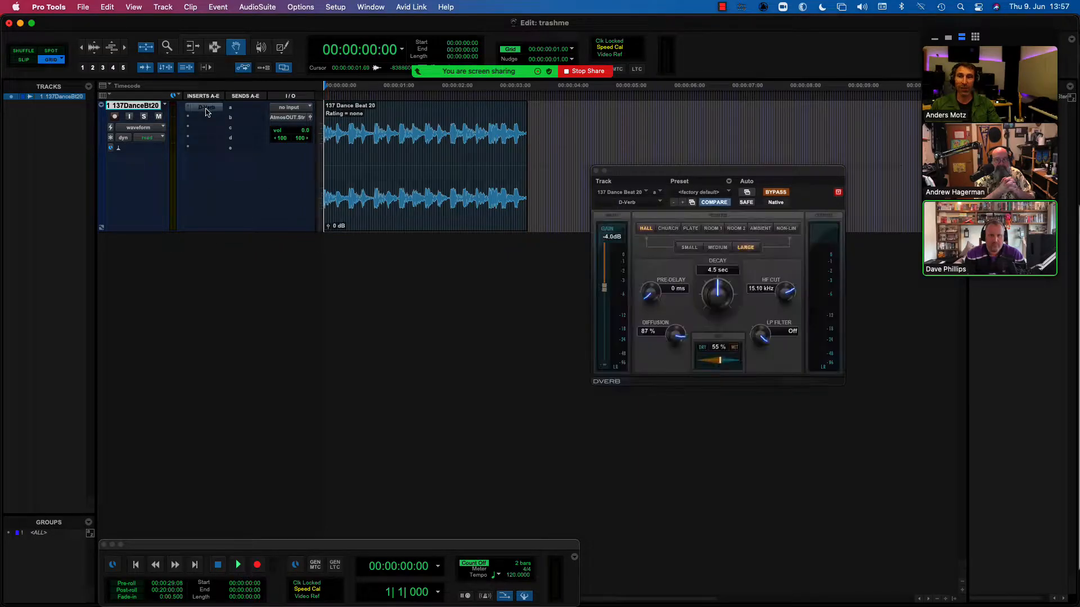
Step: Audition the loop through D-Verb and select the 137 Dance Beat 20 clip
click(238, 565)
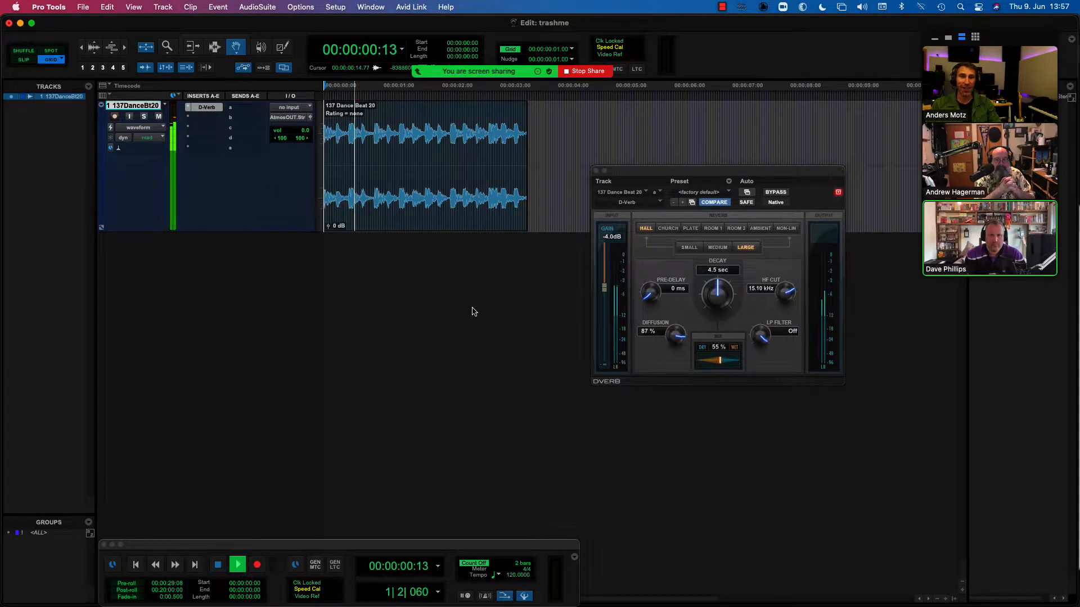
click(236, 565)
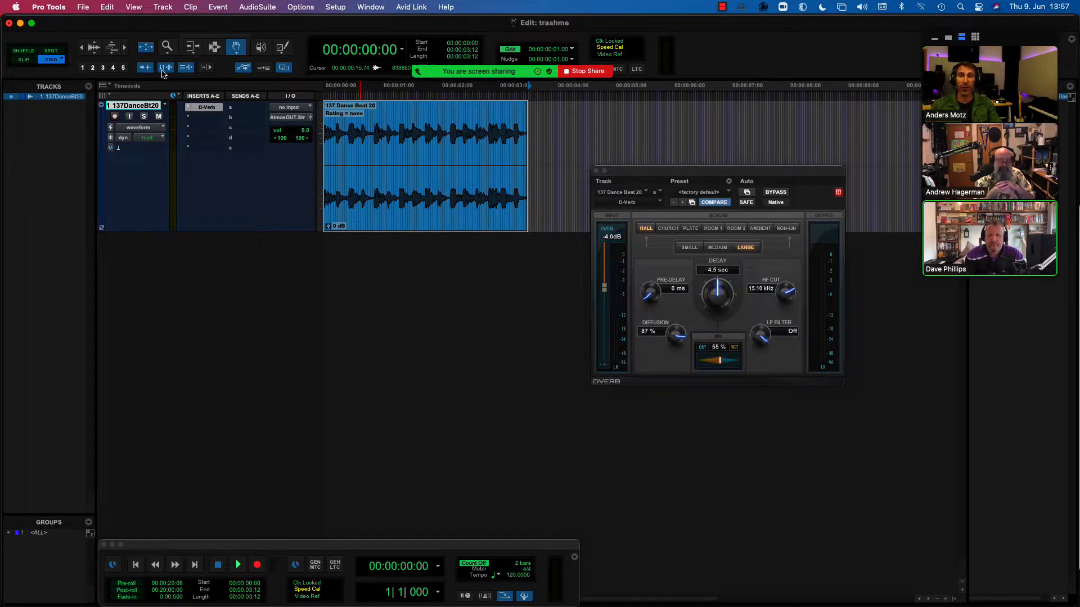
mouse_move(164, 67)
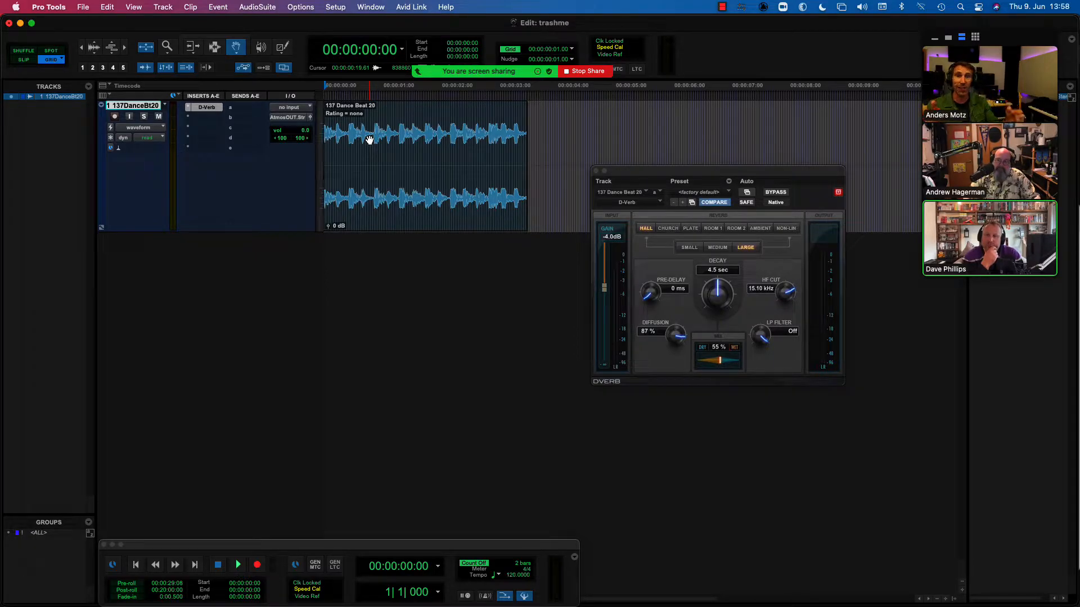
Step: Bounce the mix offline and import the result as the new trashme_2 track
click(67, 7)
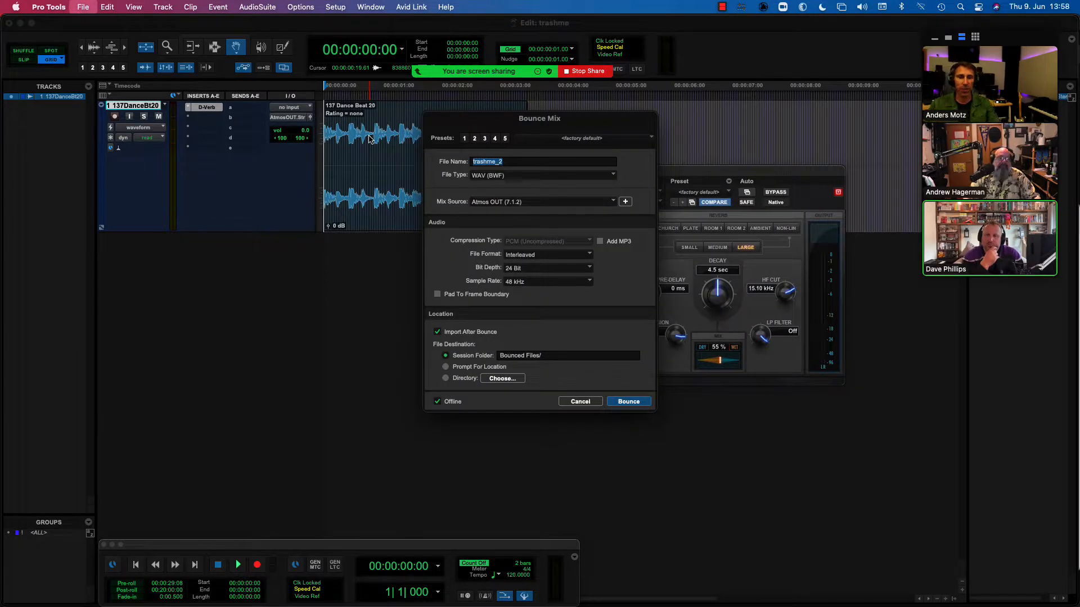
mouse_move(381, 158)
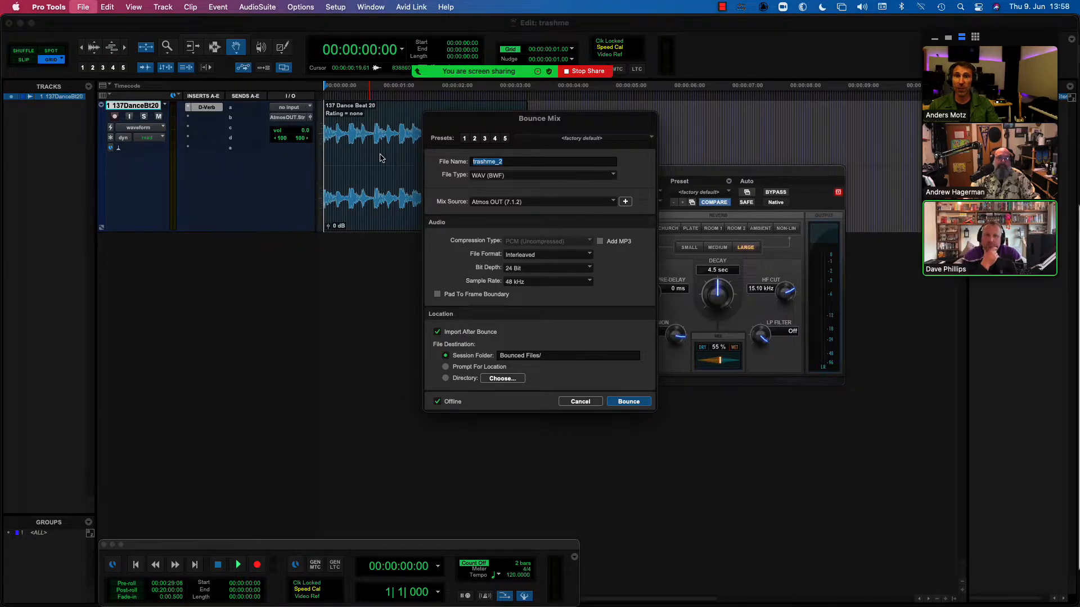
mouse_move(600, 313)
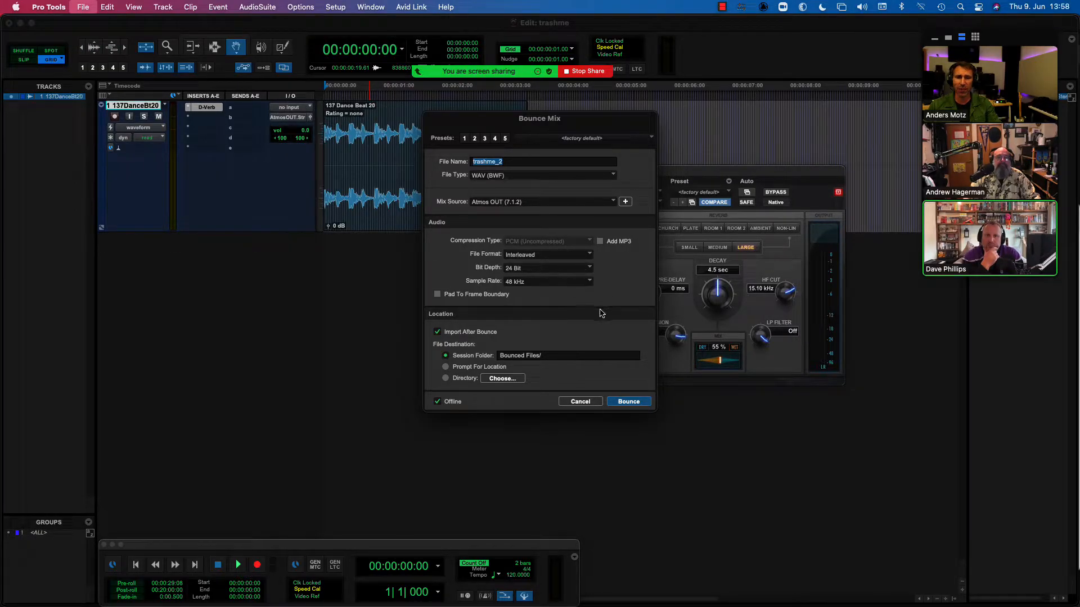
mouse_move(486, 371)
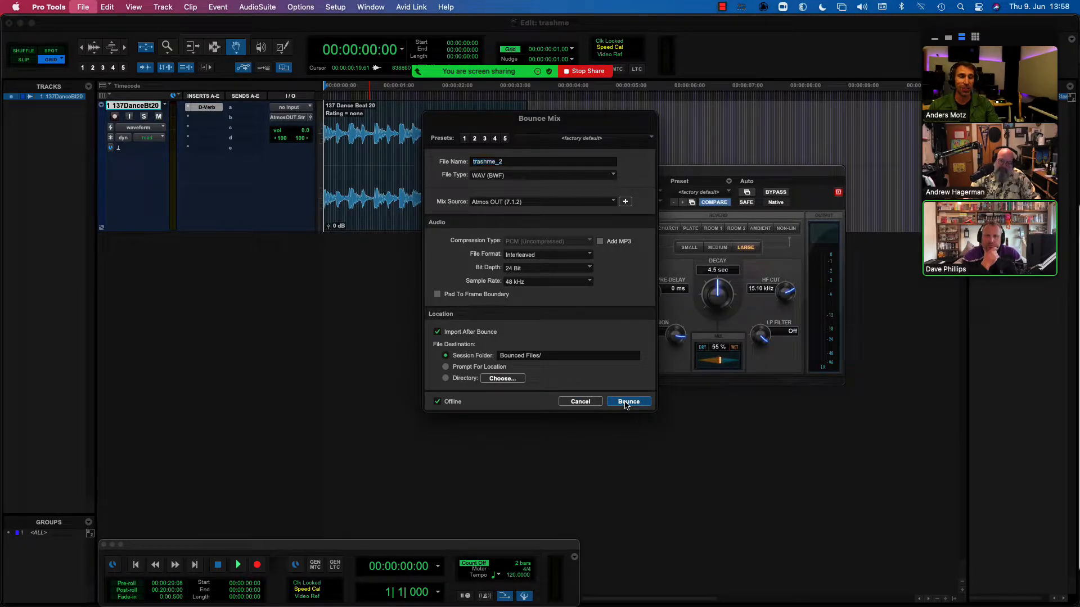
click(628, 402)
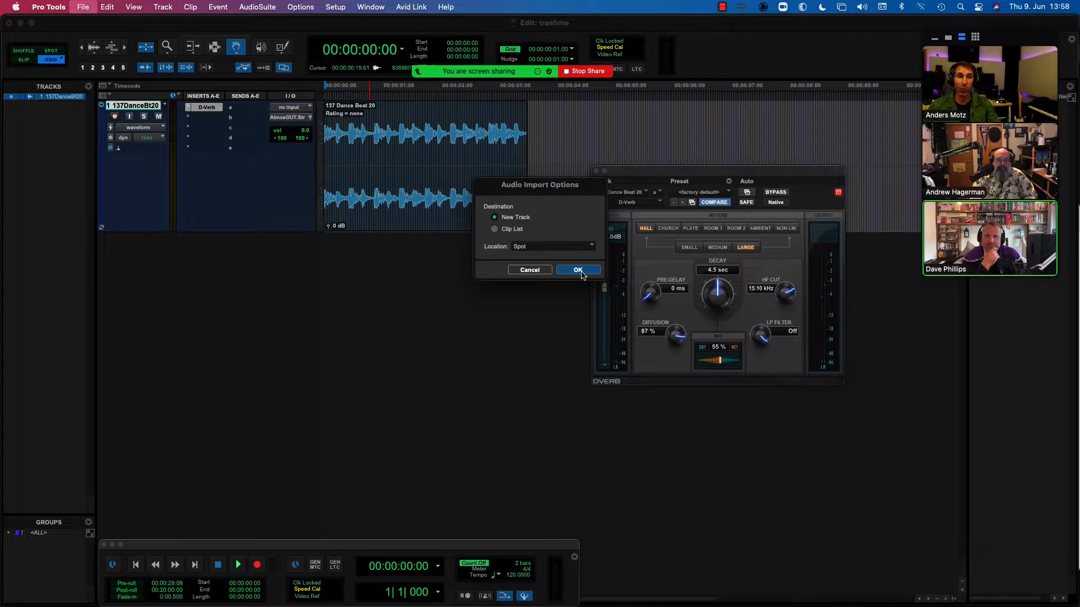
click(578, 270)
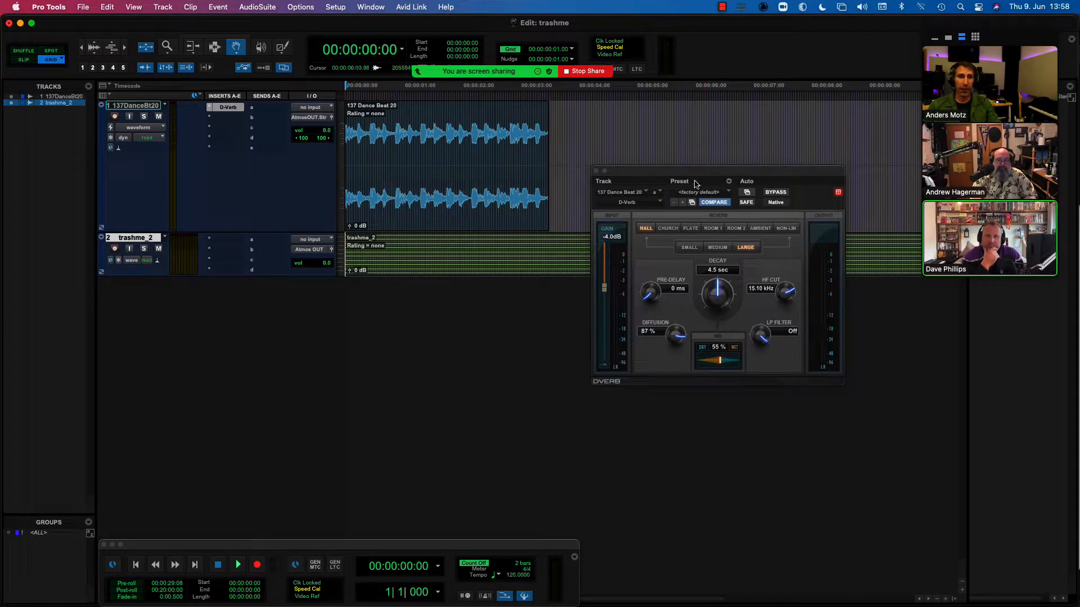
Step: Move the reverb window aside, then raise and lower trashme_2-01 clip gain to about -6.6 dB
drag(696, 181, 792, 377)
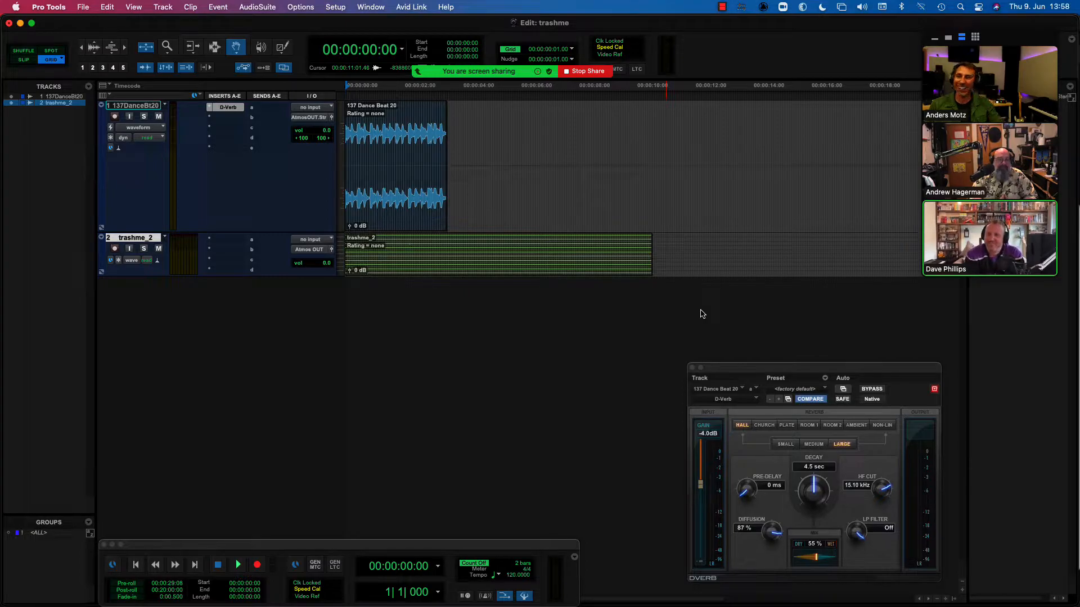
click(237, 565)
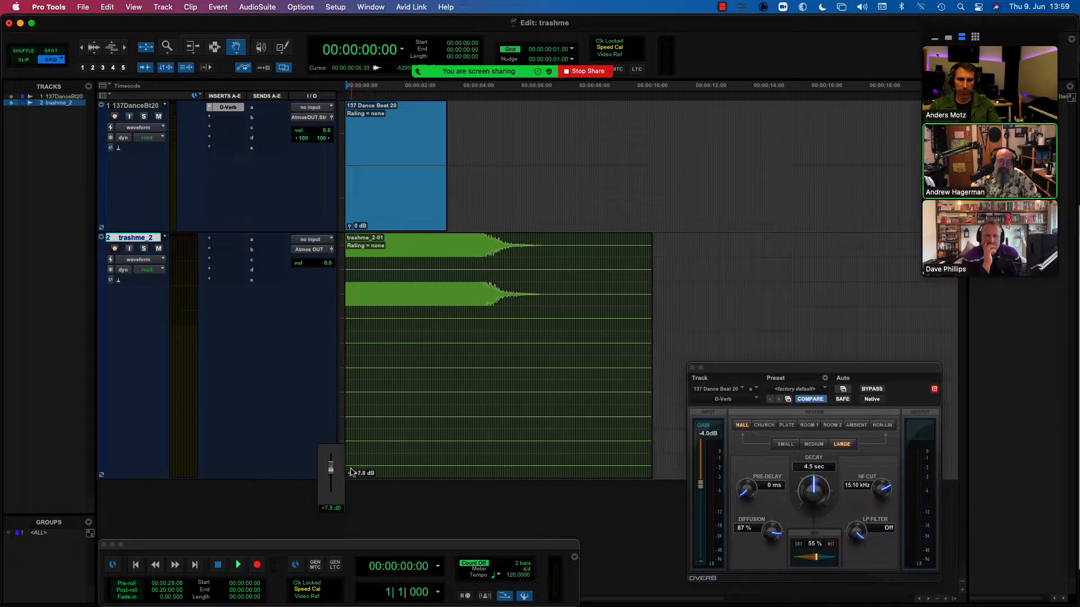
drag(330, 469, 331, 454)
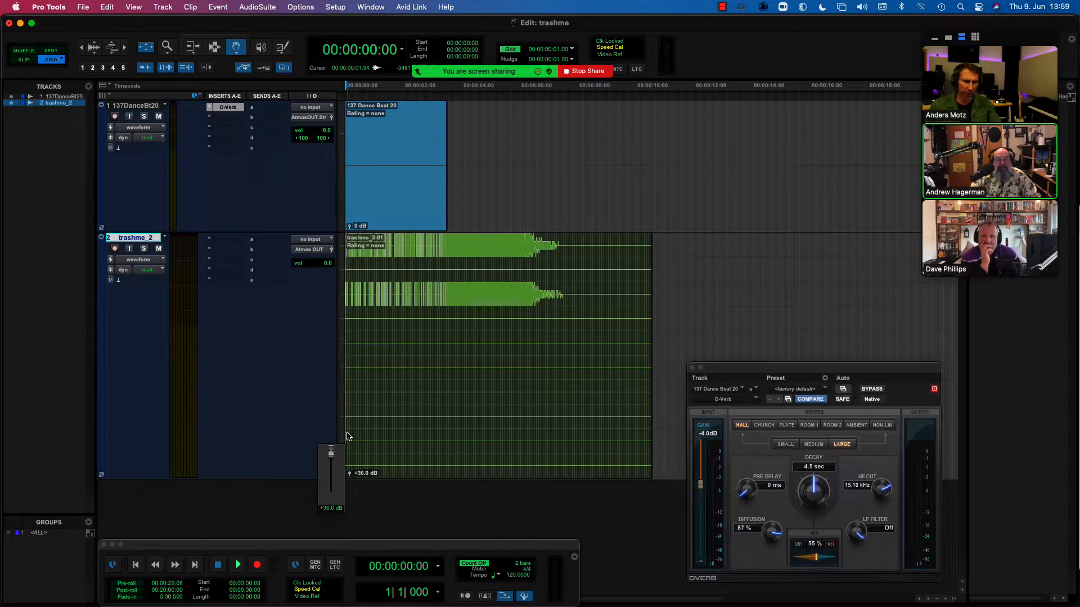
drag(331, 452, 331, 454)
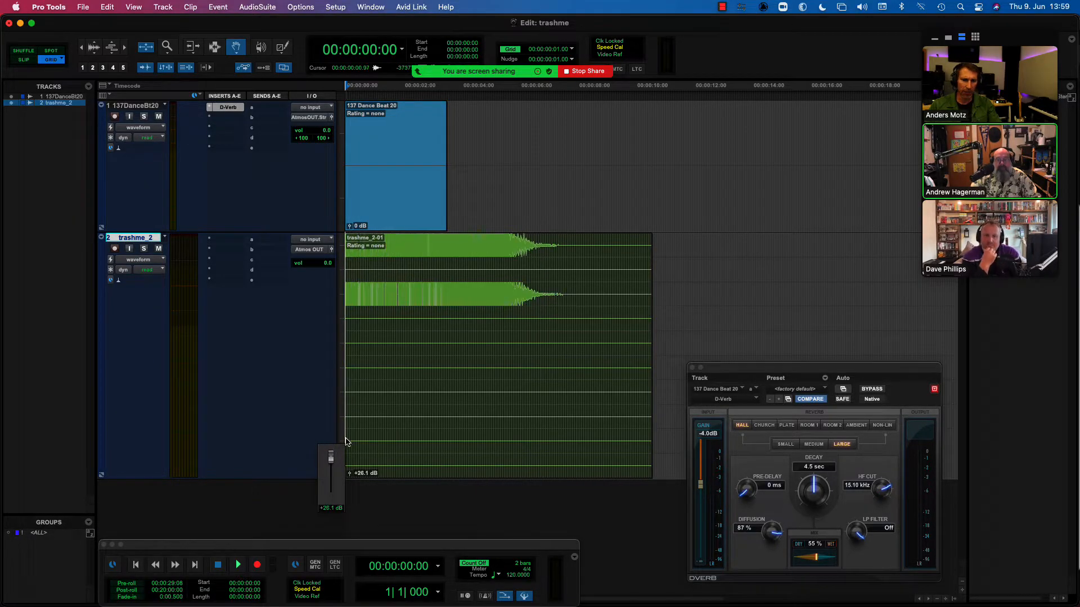
drag(330, 441, 330, 475)
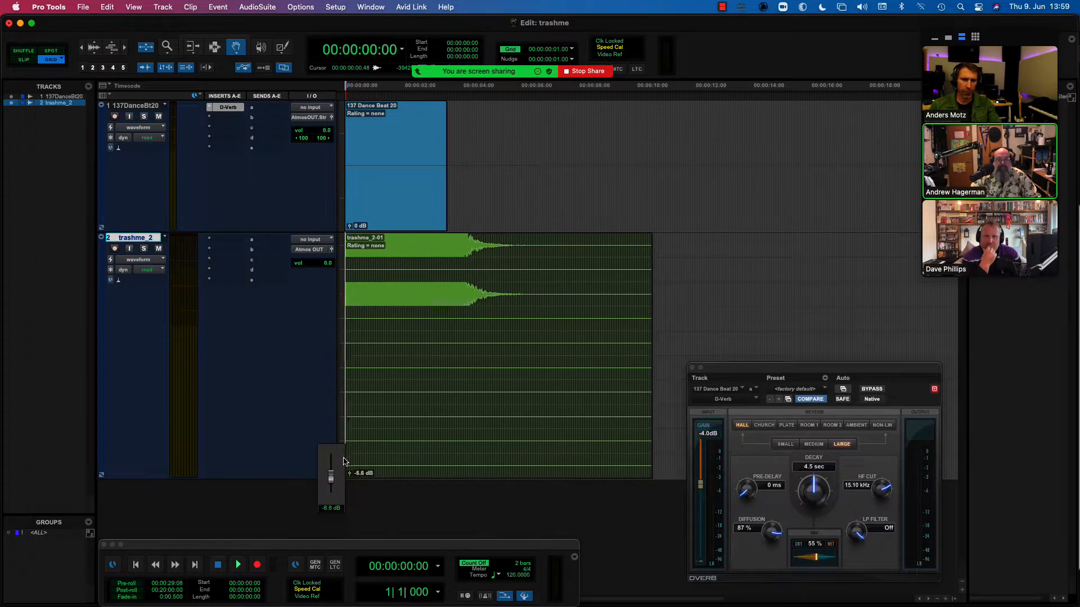
drag(330, 461, 338, 480)
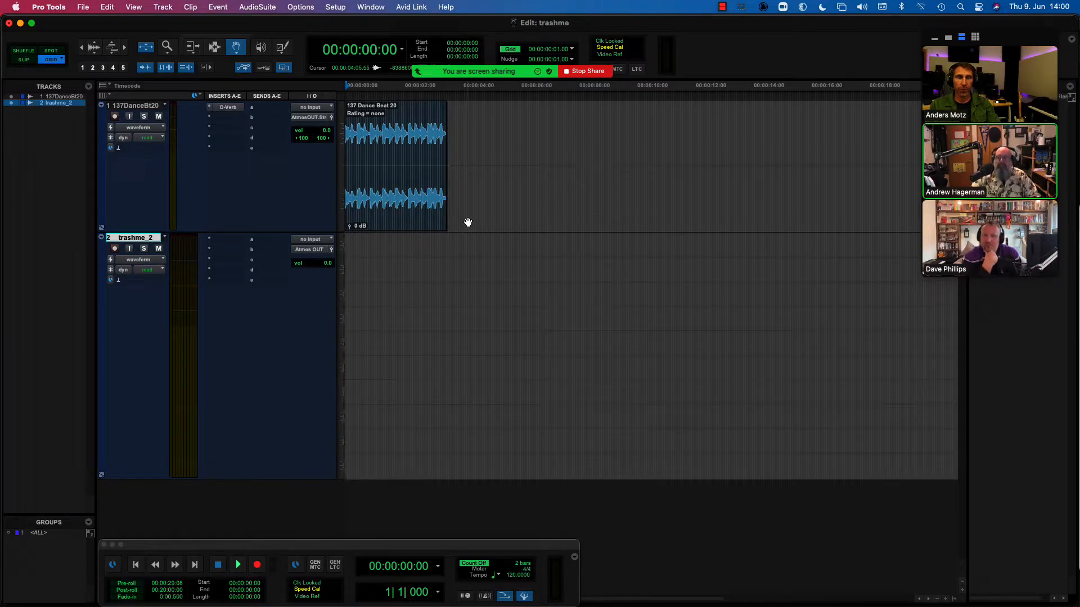
Step: Enable the Smart Tool in the Edit window toolbar and start playback
click(214, 47)
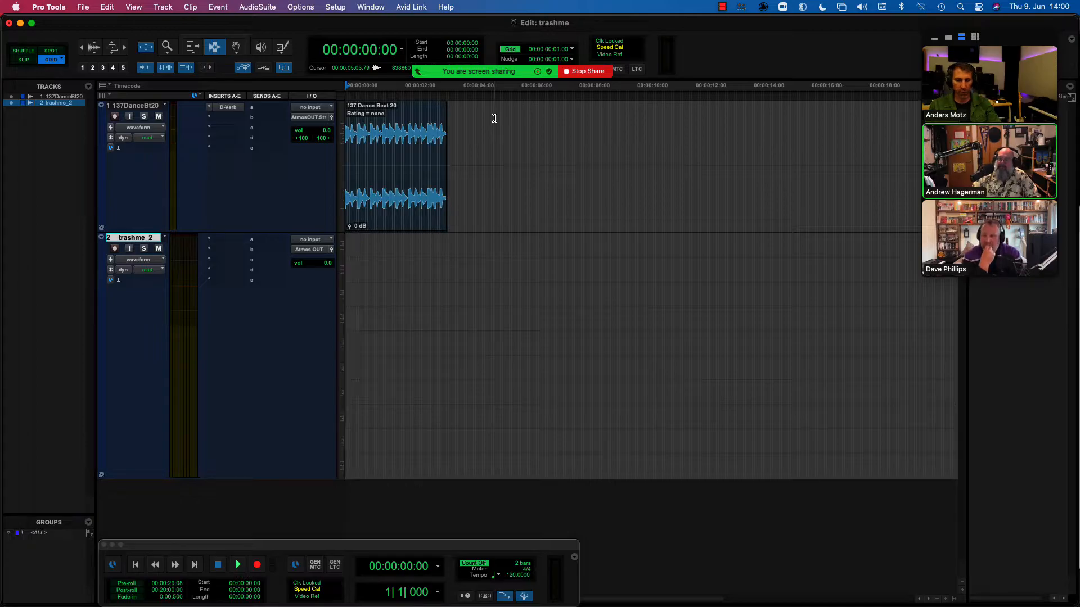
click(237, 564)
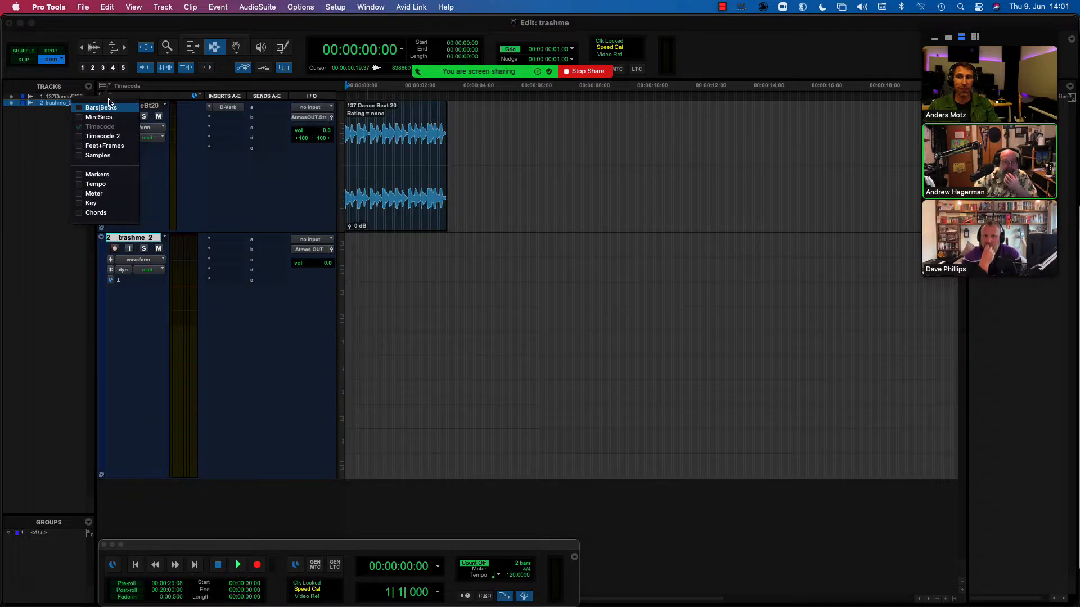
mouse_move(84, 177)
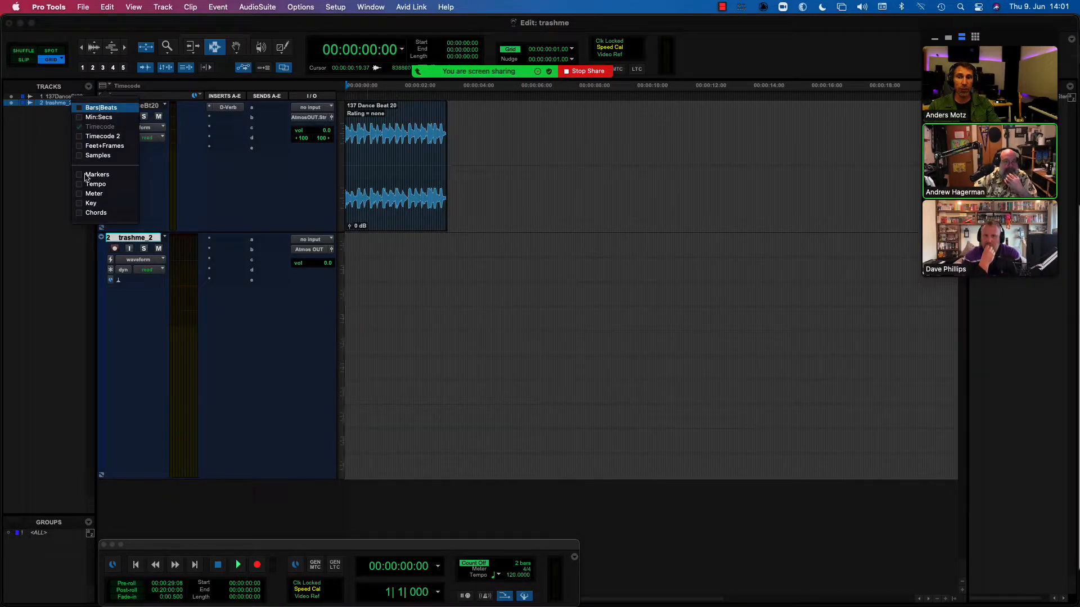
Step: Enable the Markers ruler from the ruler view menu
click(78, 175)
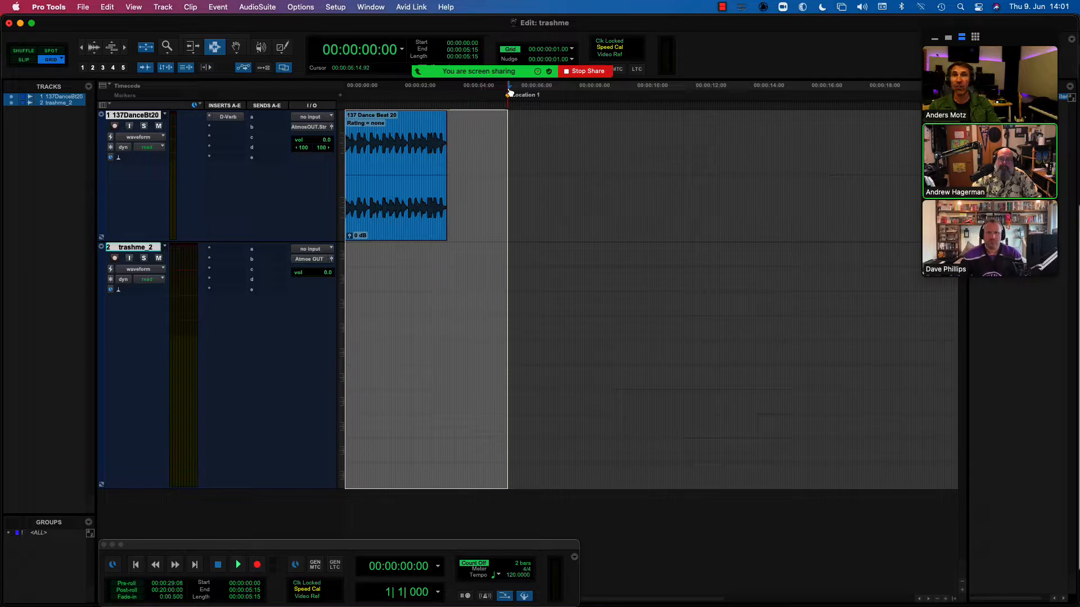
mouse_move(508, 93)
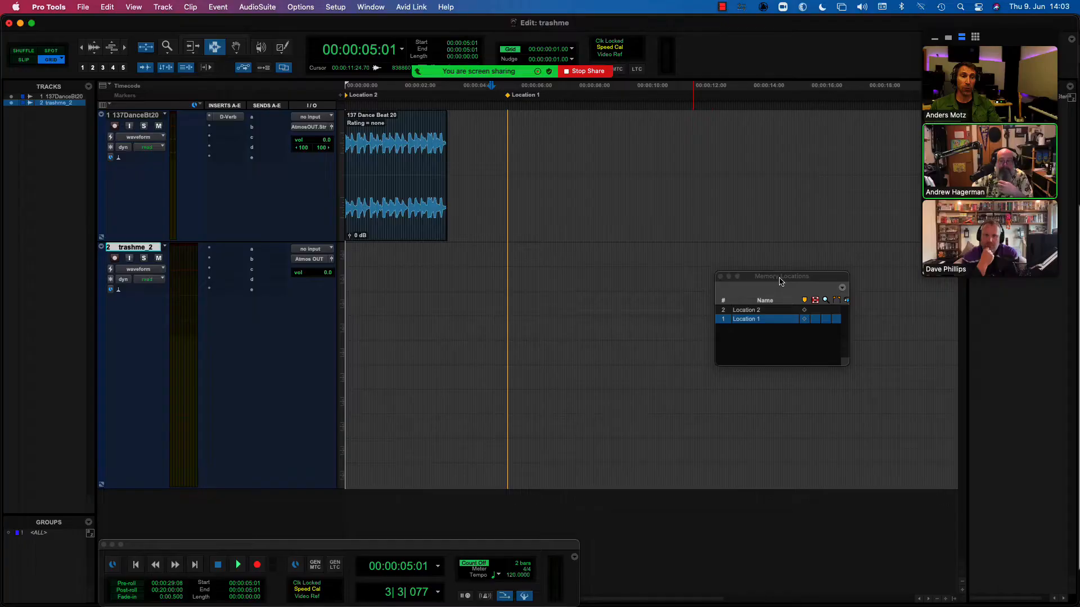
Step: Move the Memory Locations window and select from Location 2 through Location 1
drag(781, 276, 682, 269)
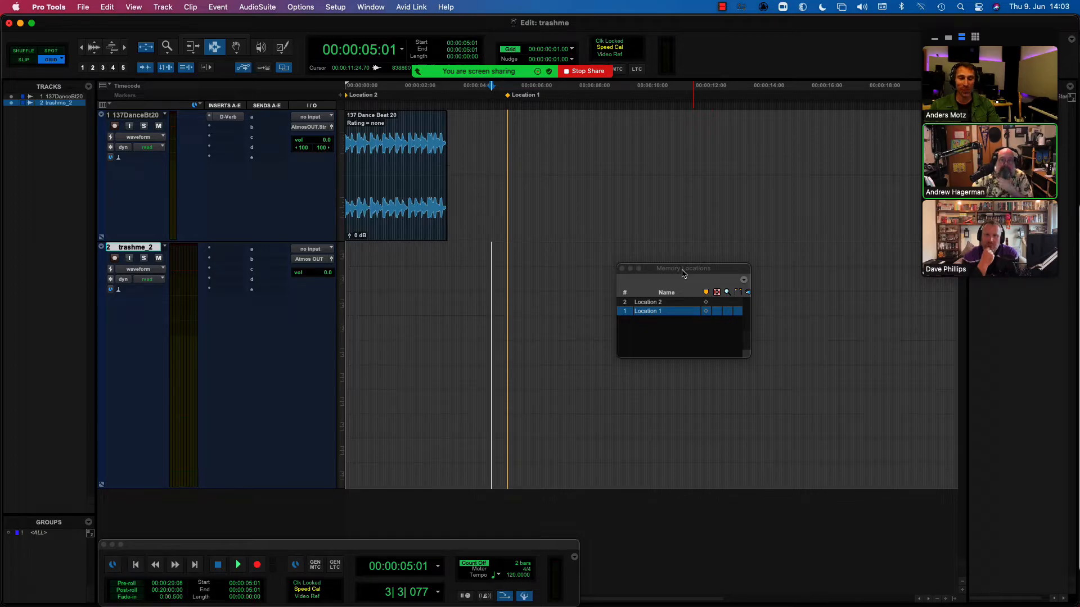
click(658, 302)
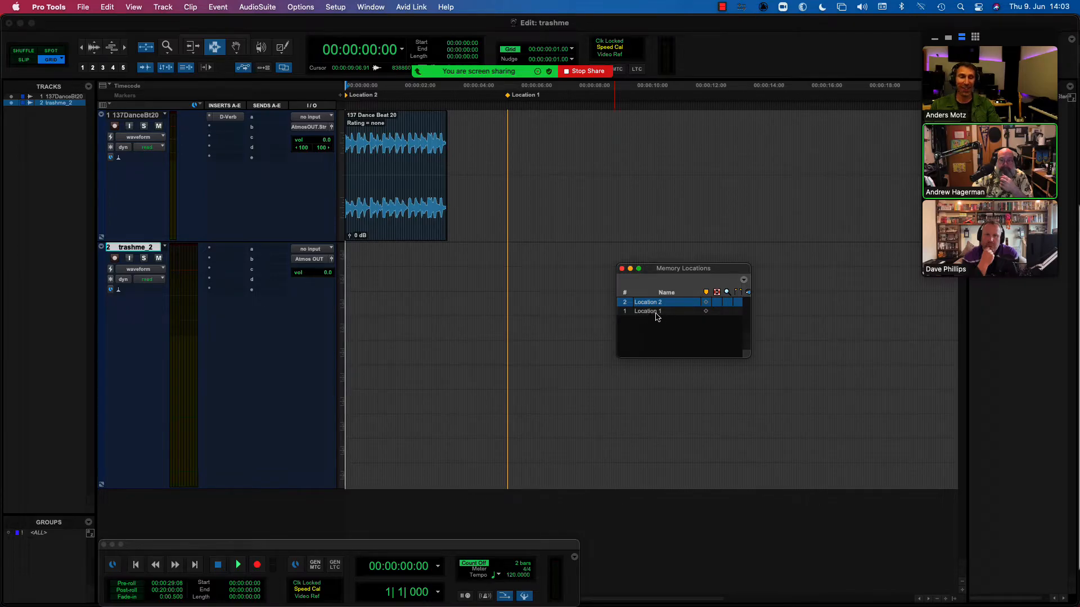
click(654, 311)
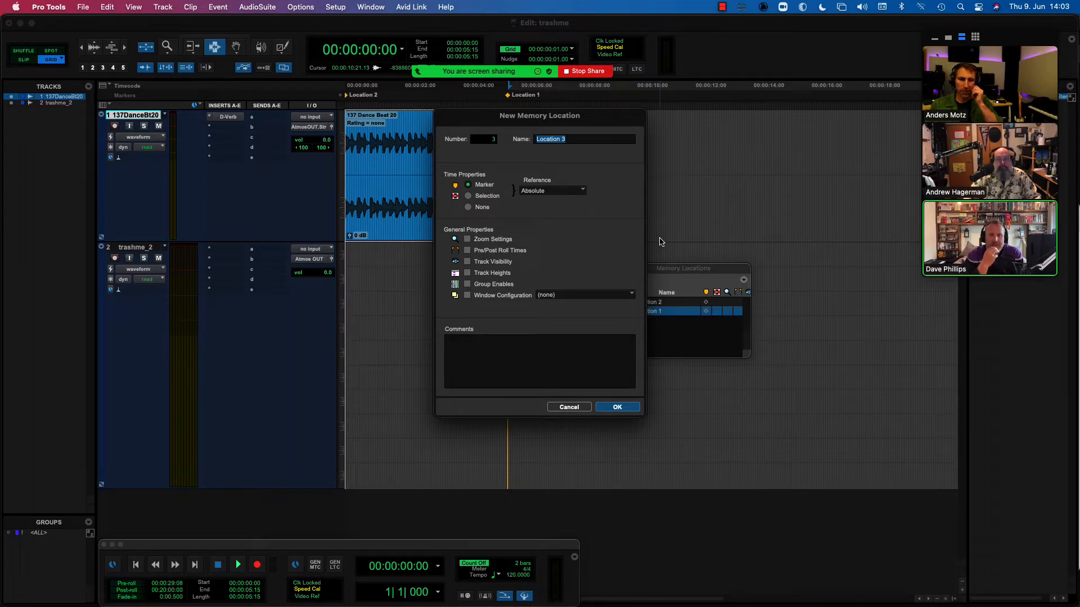
mouse_move(631, 262)
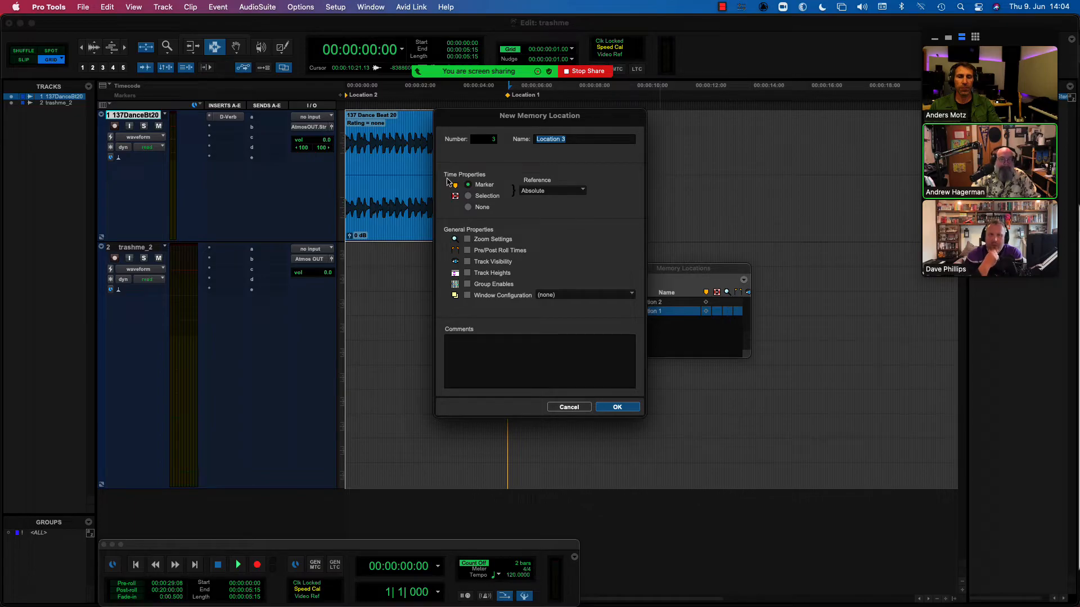
Step: Create a selection memory location named 'Mix', then recall Location 1
click(468, 196)
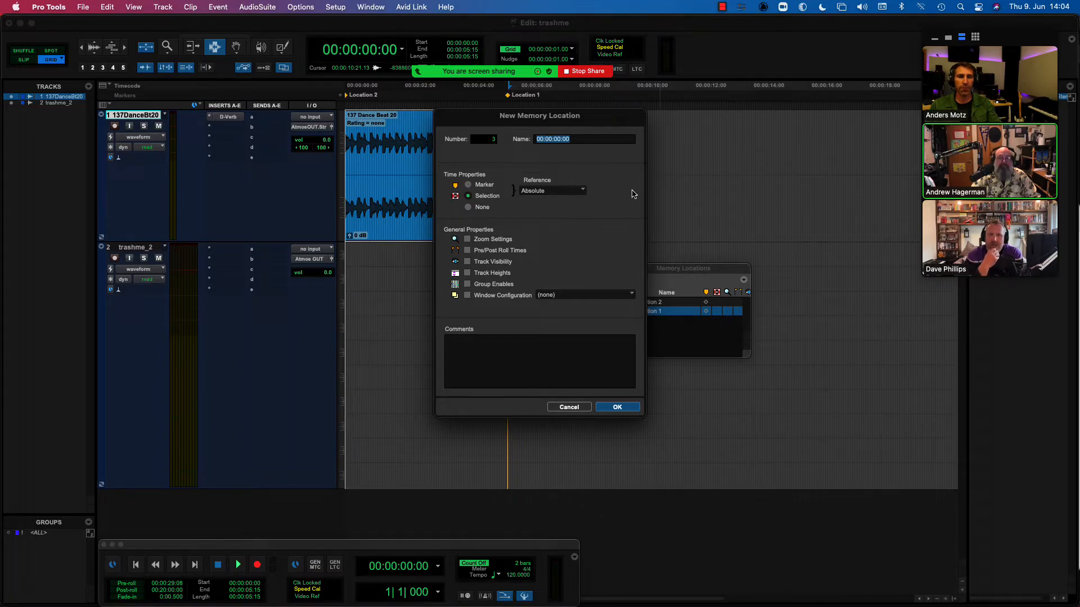
text(M)
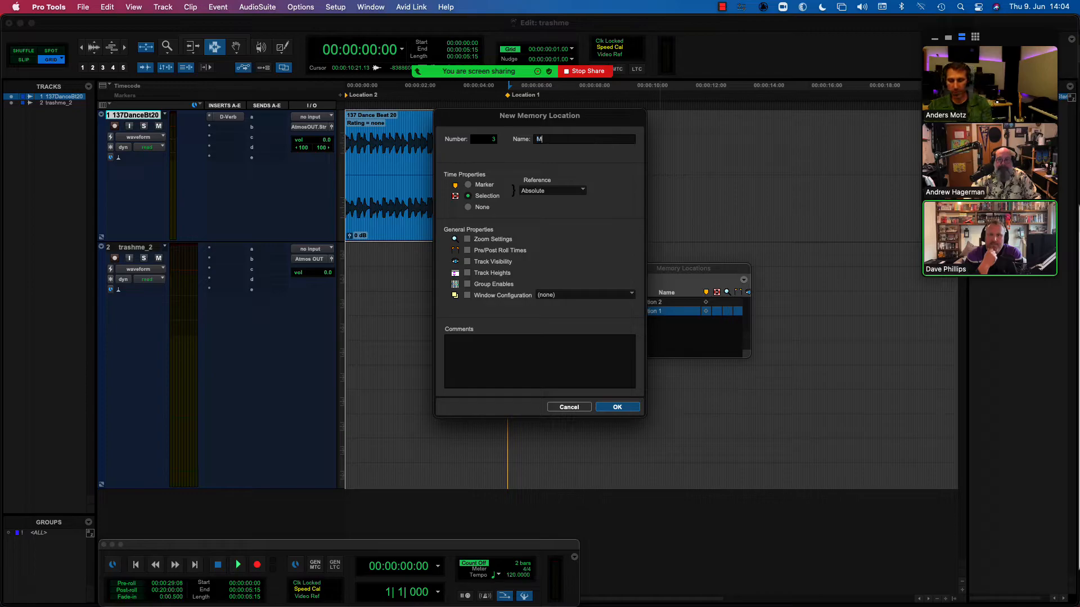
text(ix)
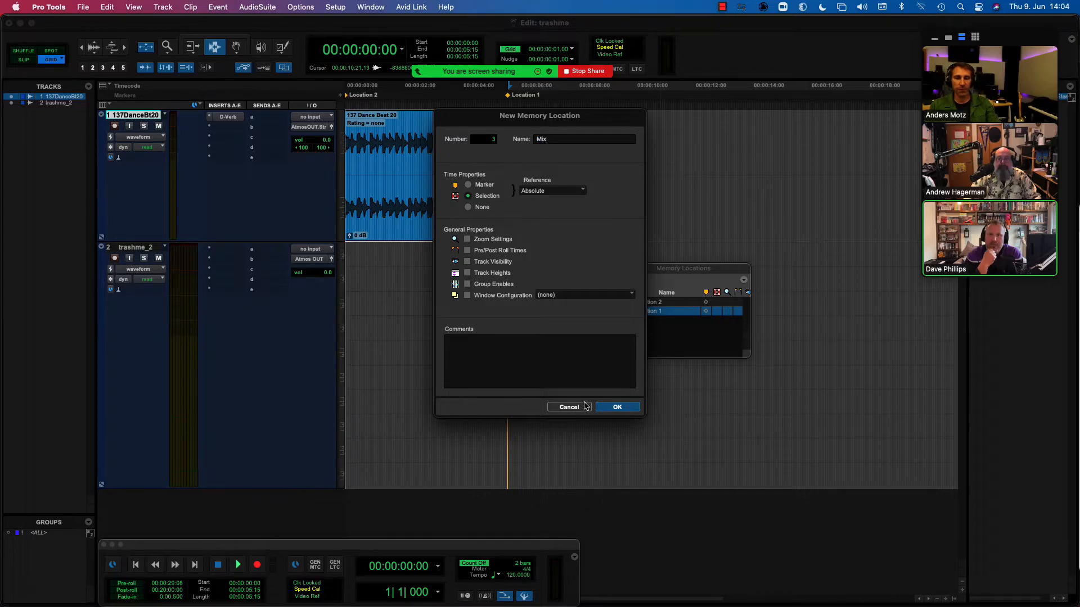
click(617, 407)
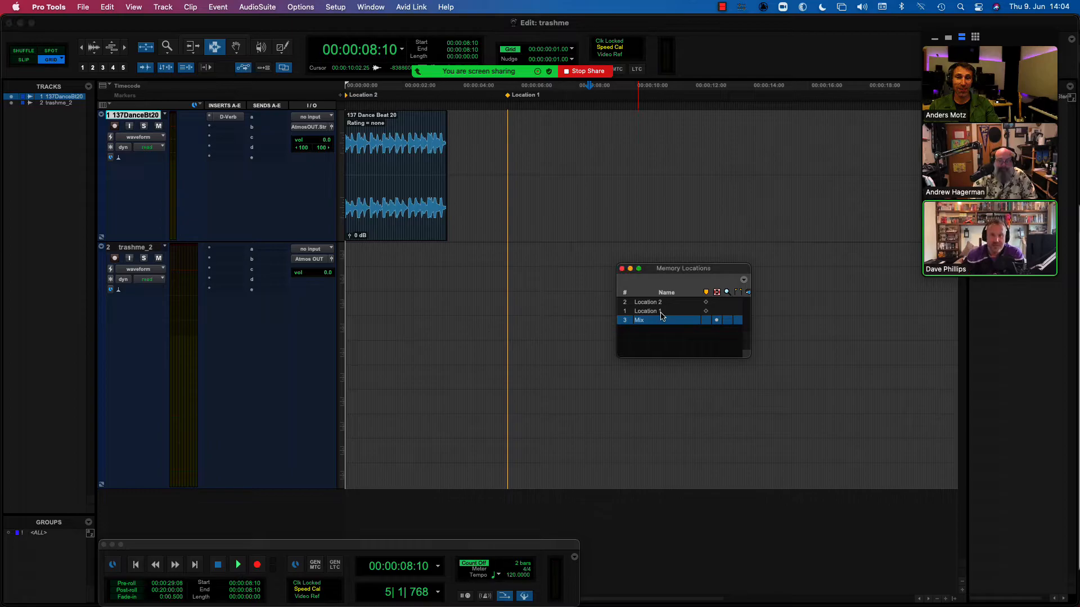
click(647, 311)
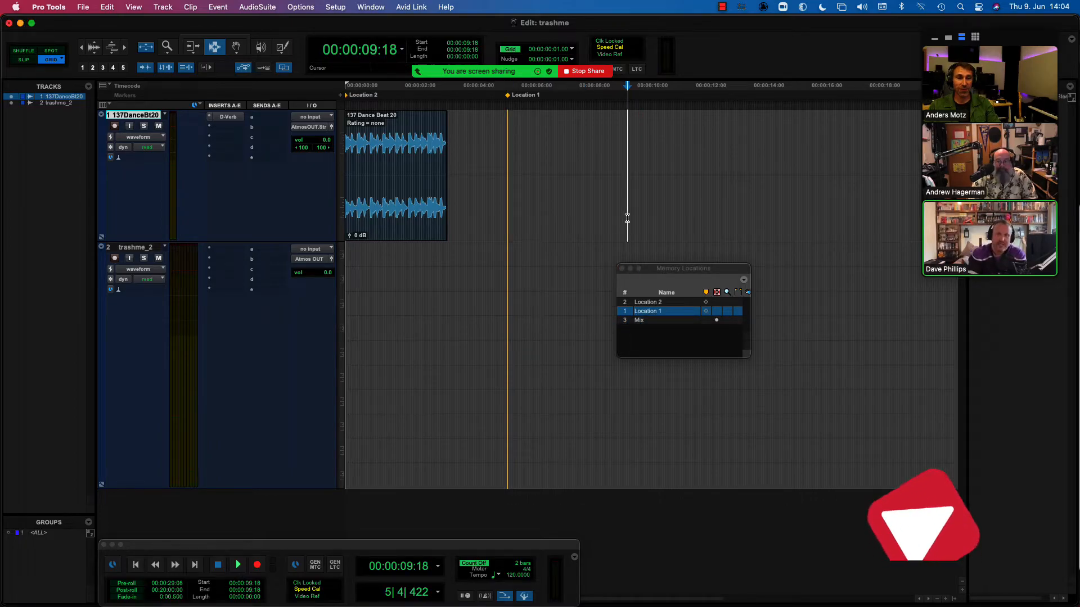